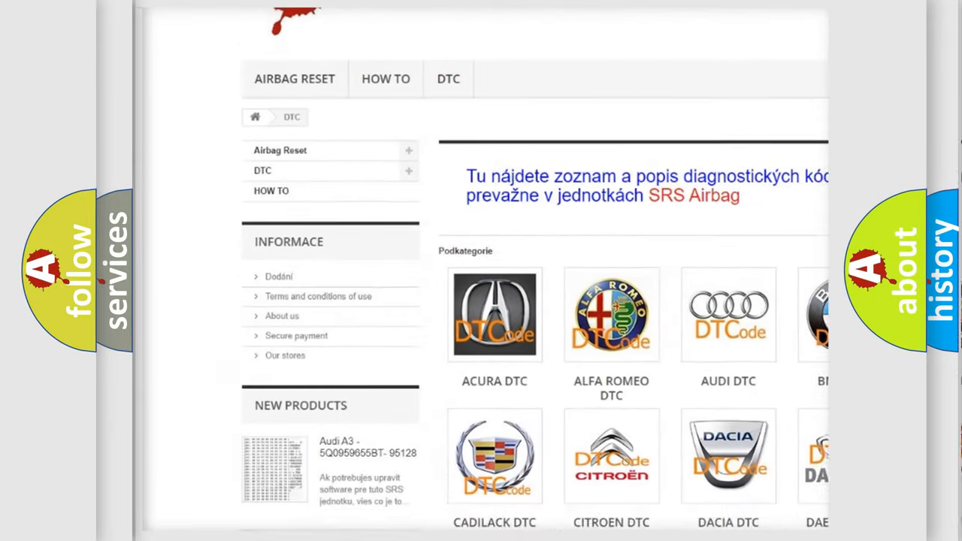
scroll(down, 3)
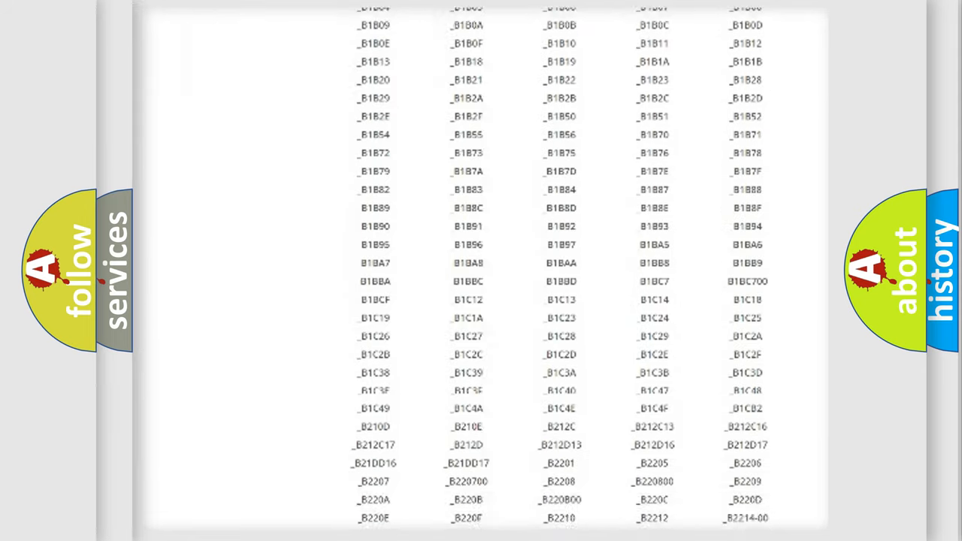
scroll(down, 3)
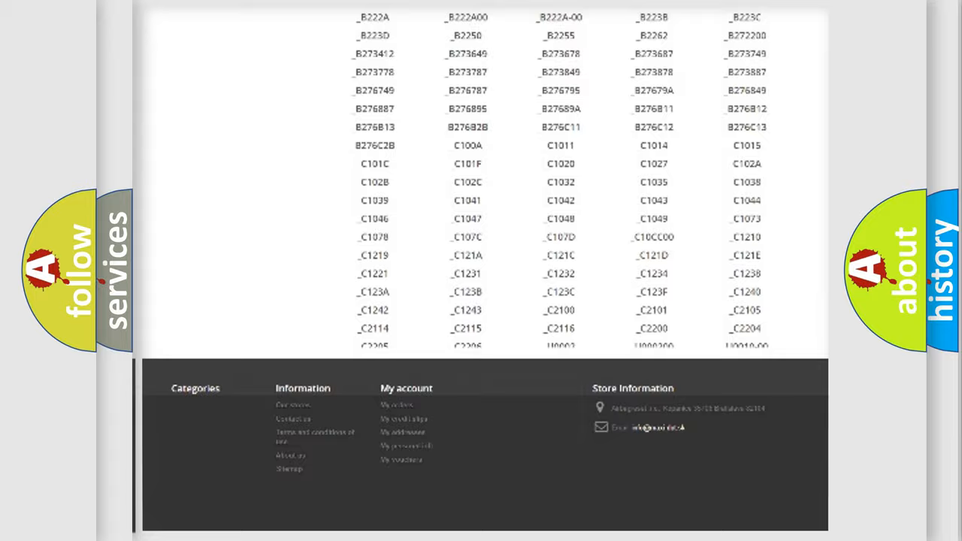